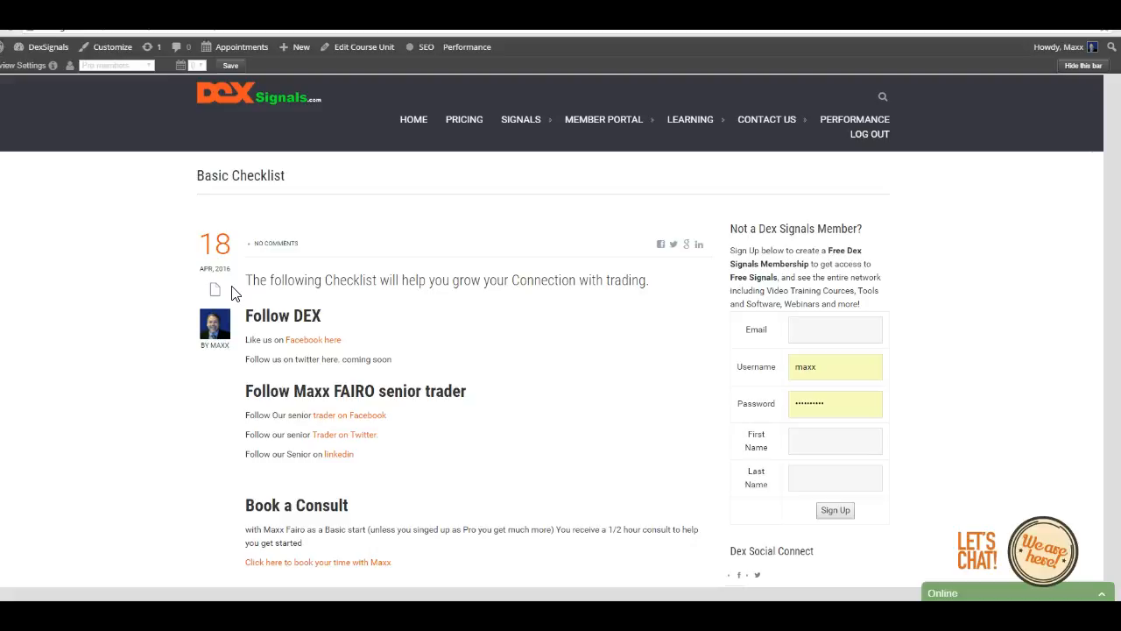
pyautogui.moveTo(301, 231)
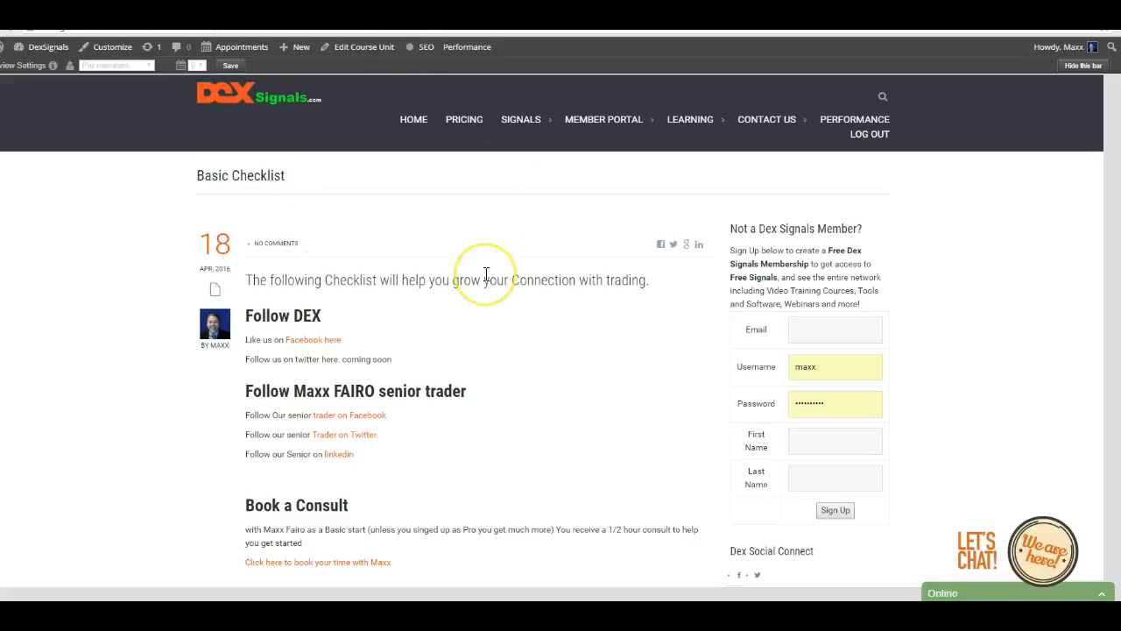
pyautogui.moveTo(487, 280)
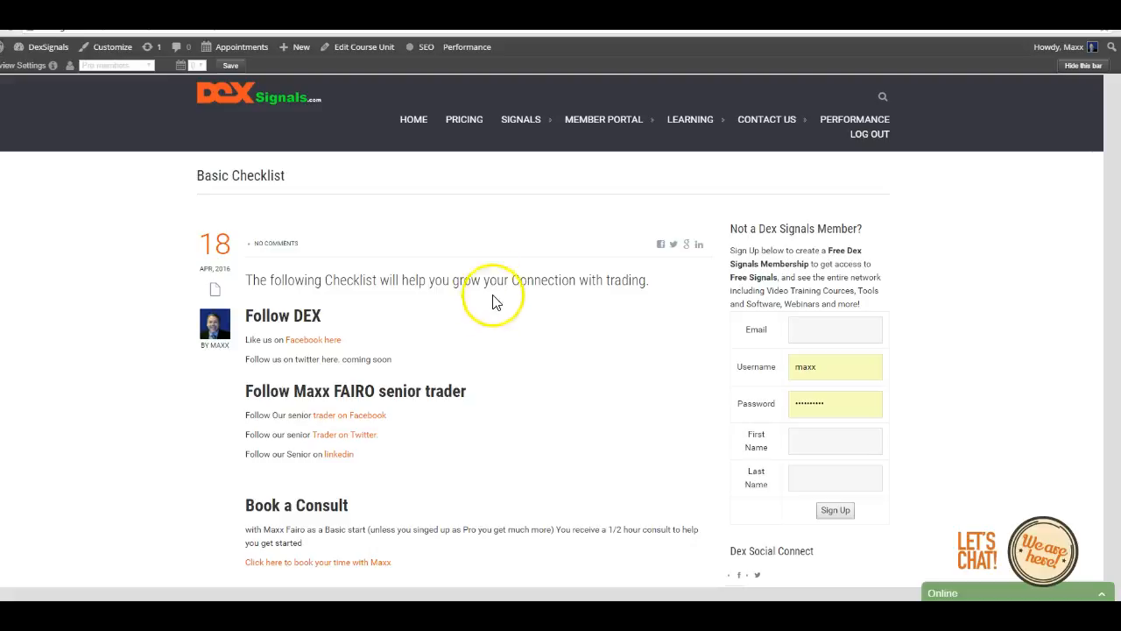
pyautogui.scroll(-3)
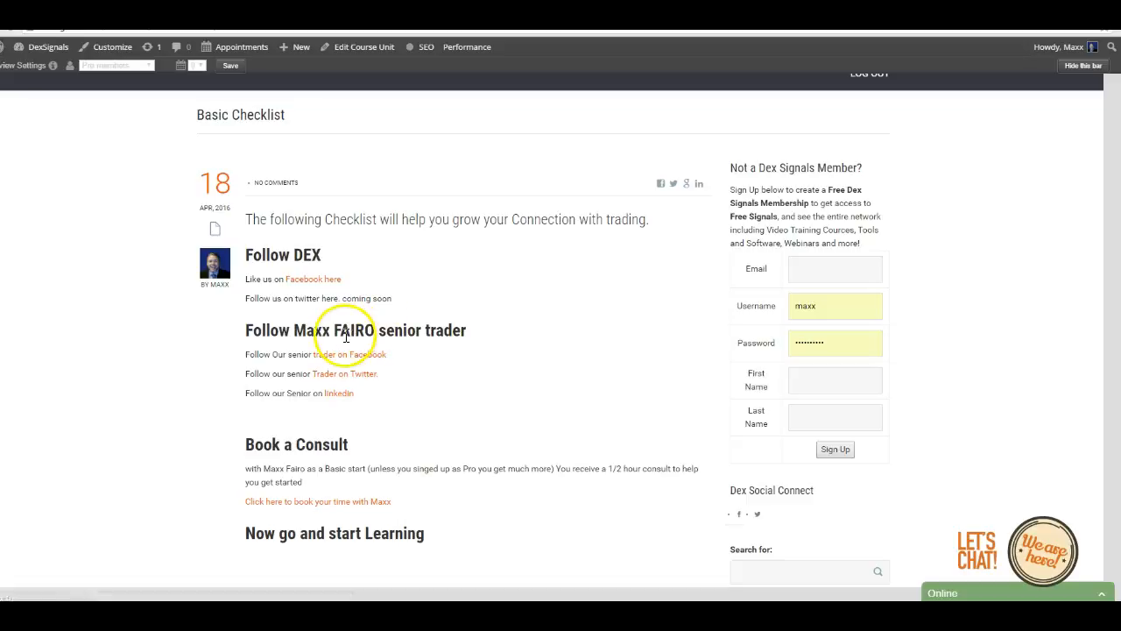
pyautogui.moveTo(301, 296)
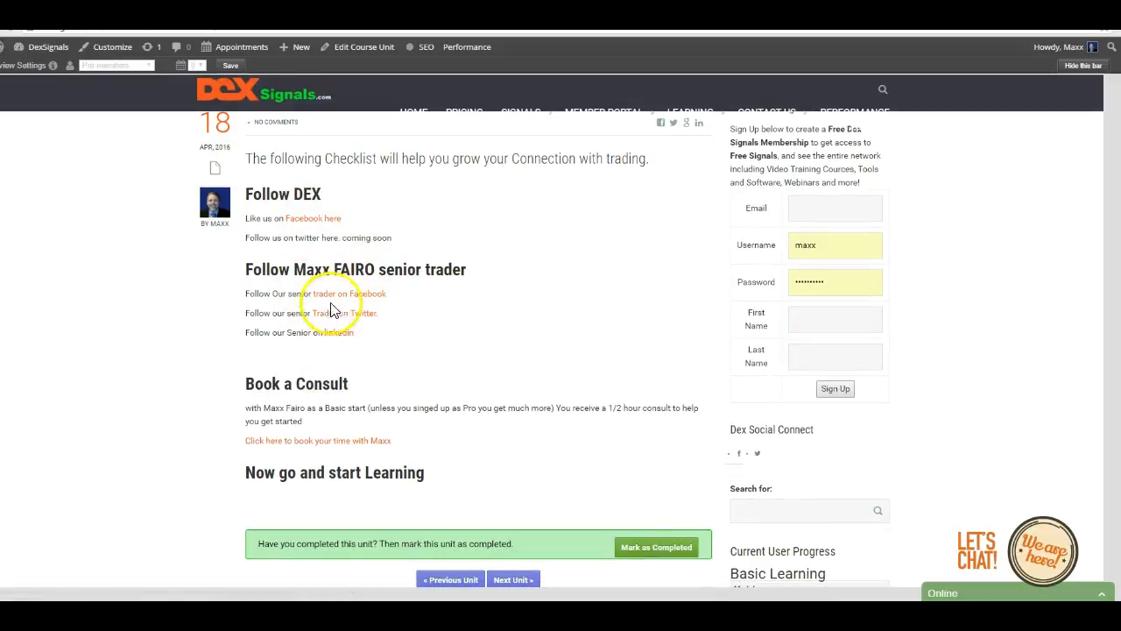
pyautogui.moveTo(359, 322)
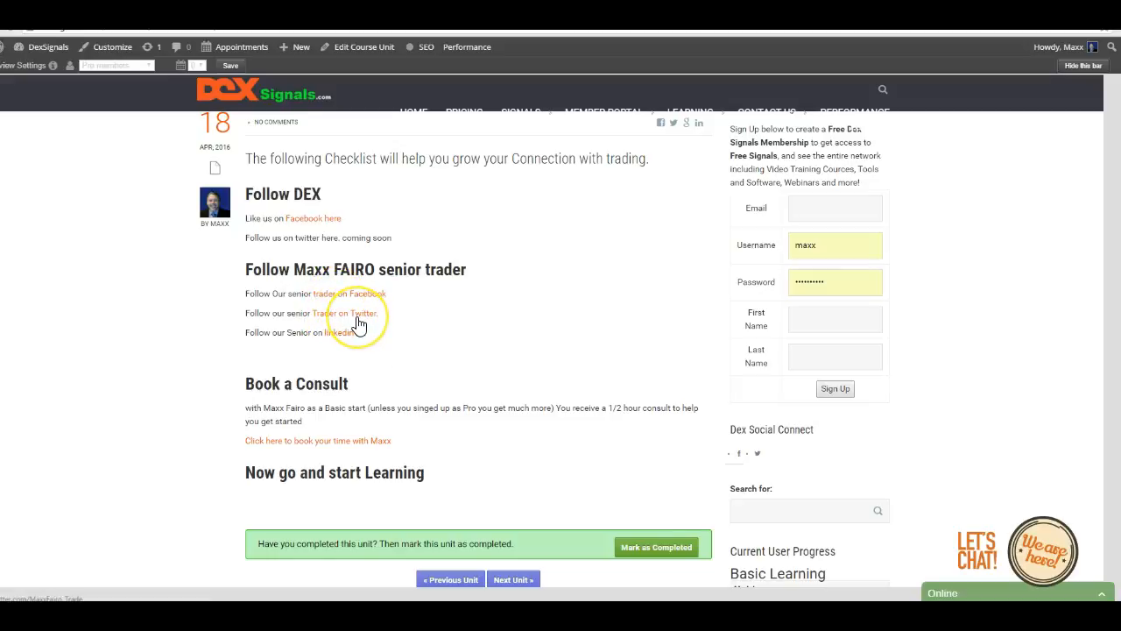
pyautogui.moveTo(340, 332)
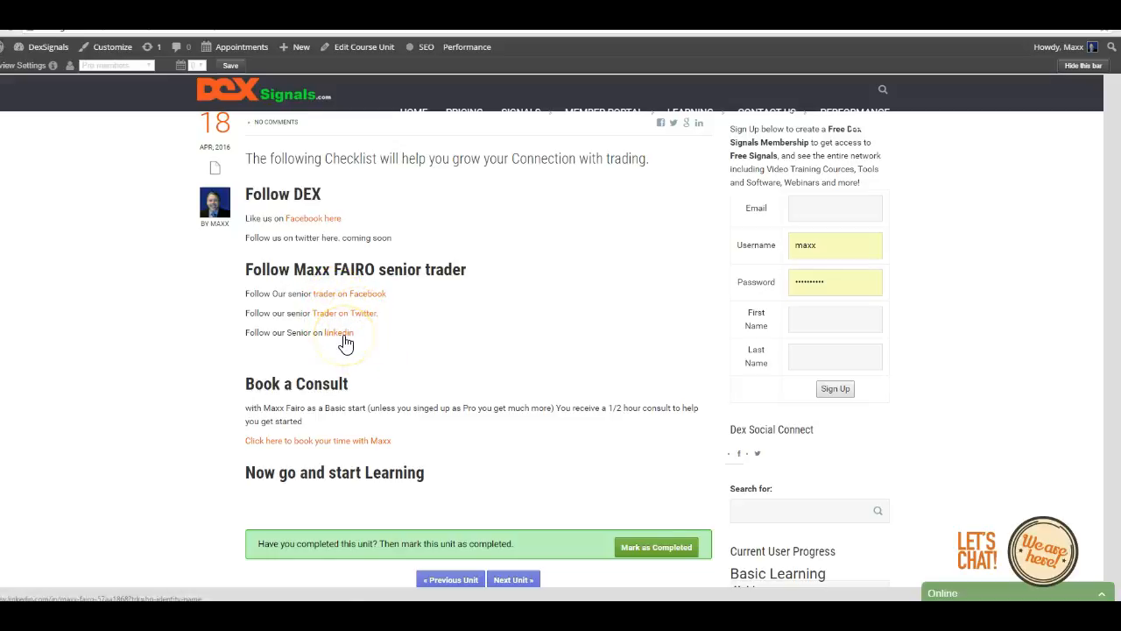
pyautogui.moveTo(354, 317)
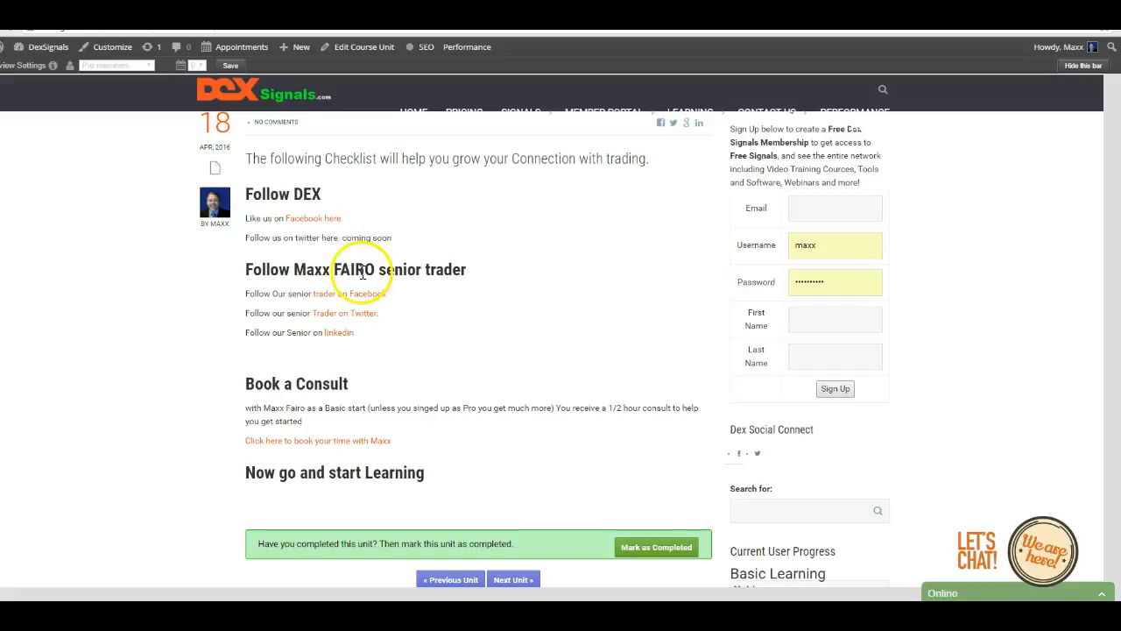
pyautogui.scroll(-3)
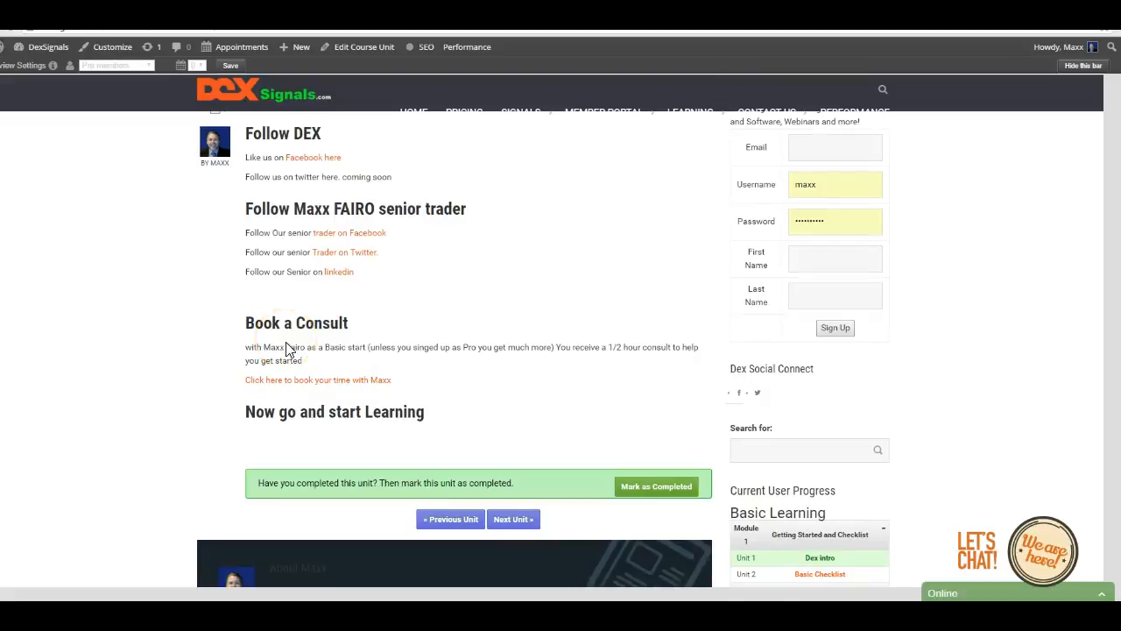
pyautogui.scroll(-3)
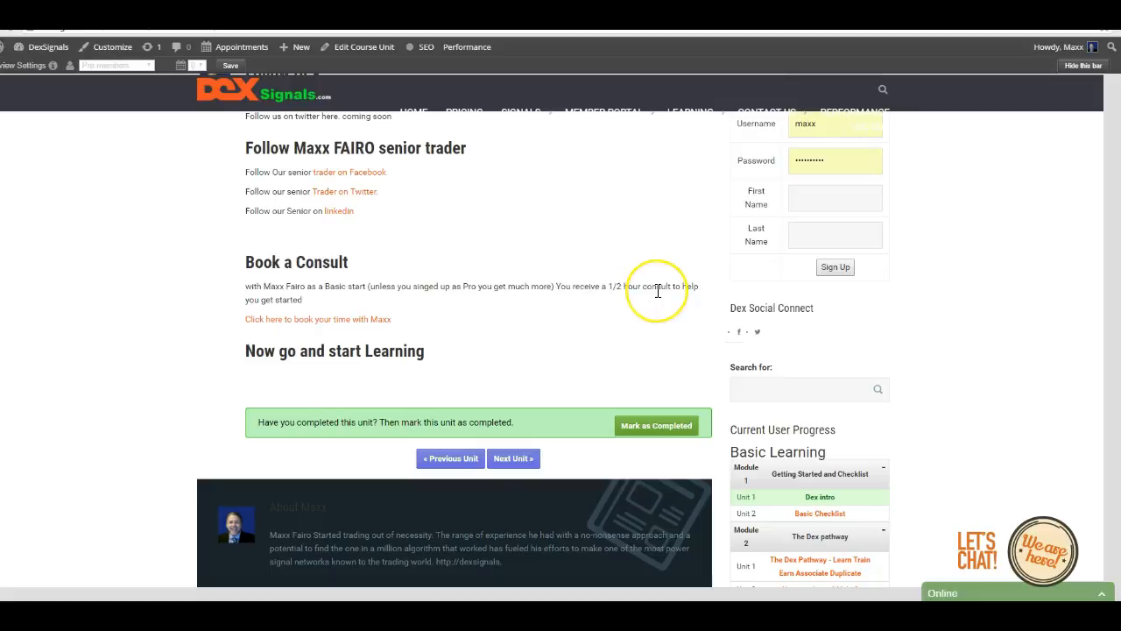
pyautogui.moveTo(645, 319)
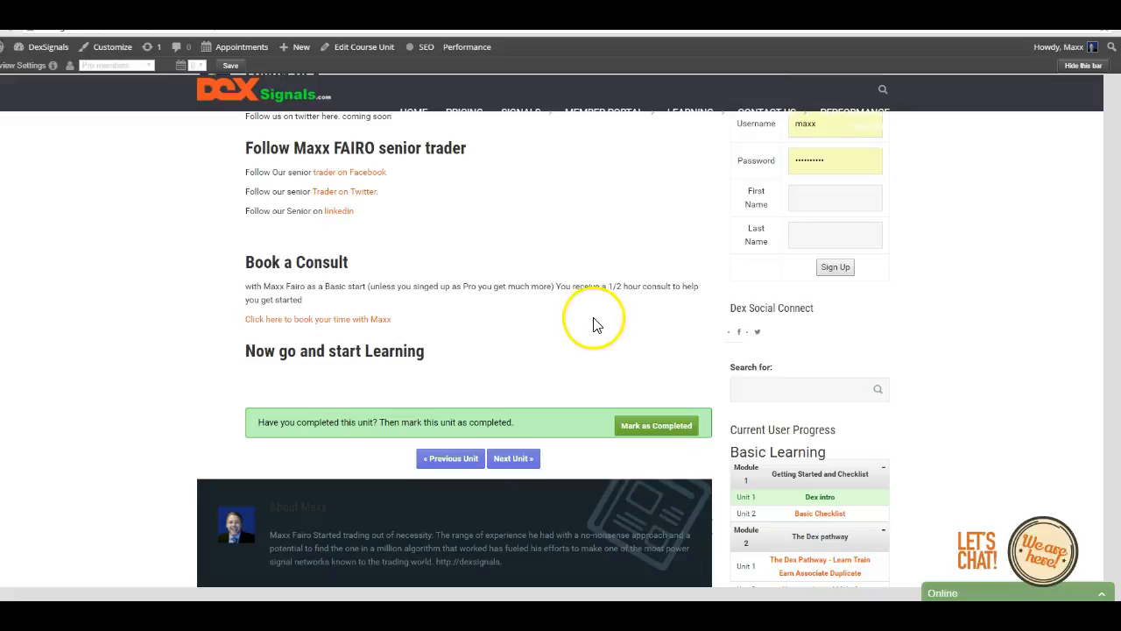
pyautogui.moveTo(447, 317)
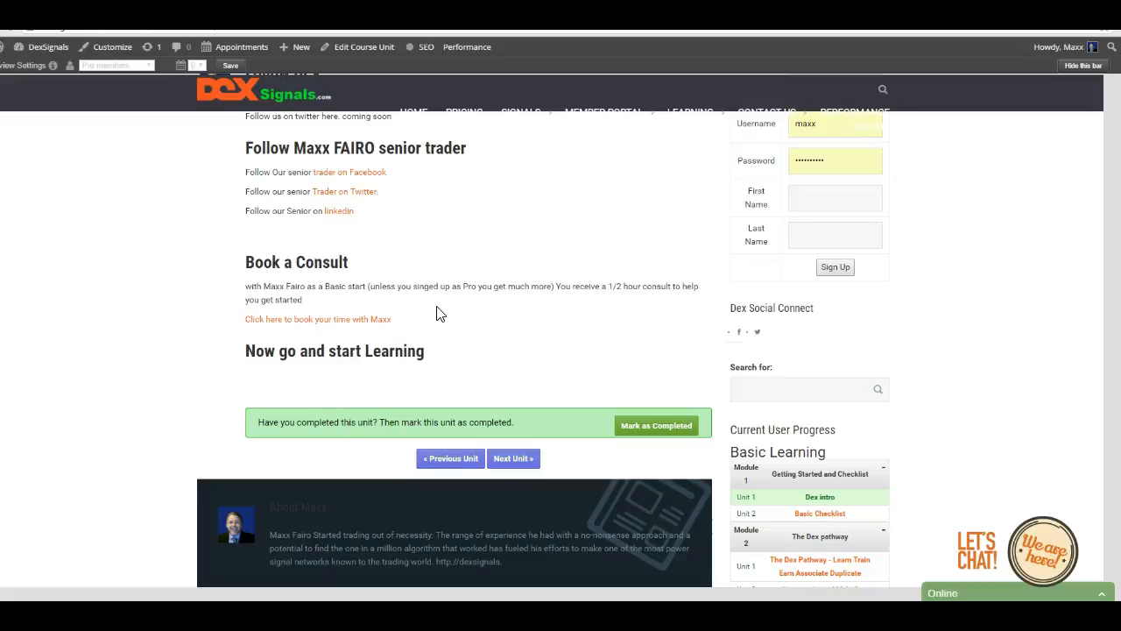
pyautogui.moveTo(421, 259)
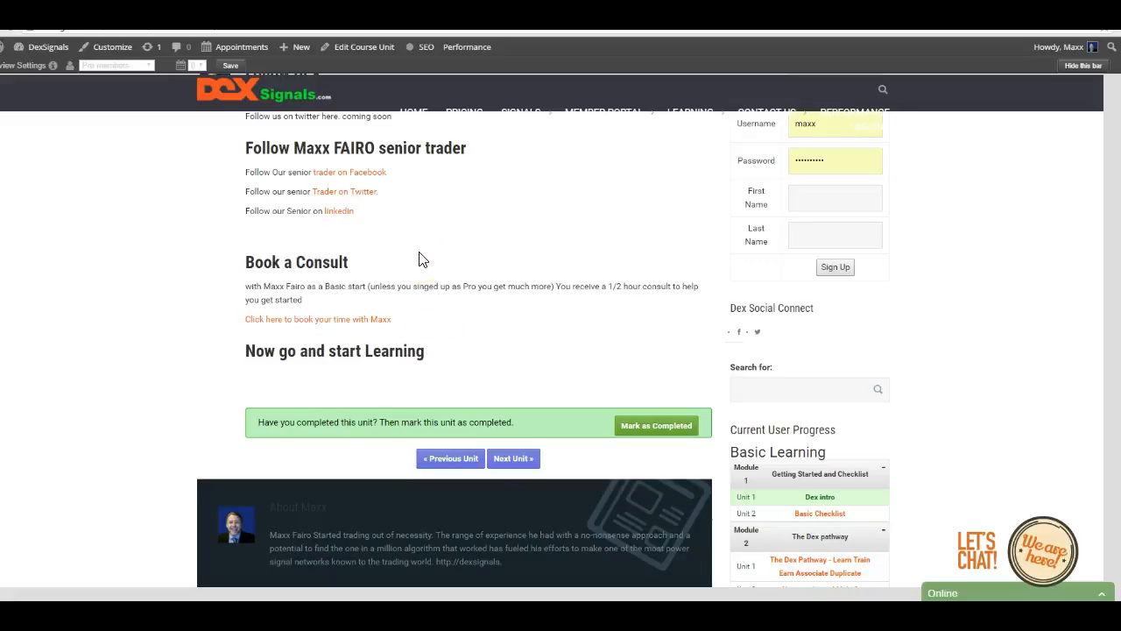